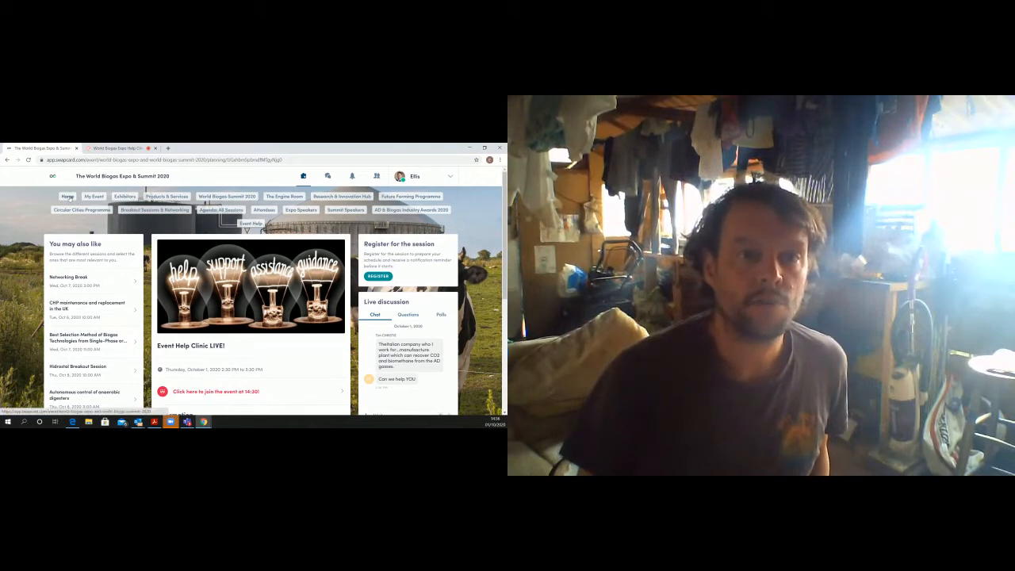
# Return to the event Home page and browse its Exhibitors and Expo Speakers tiles
pyautogui.click(67, 197)
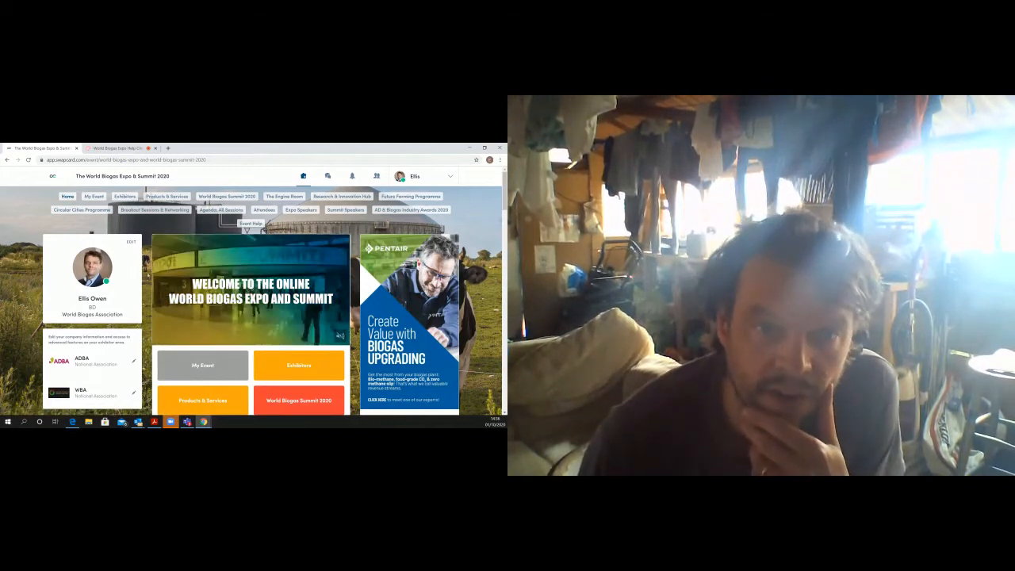
pyautogui.scroll(-3)
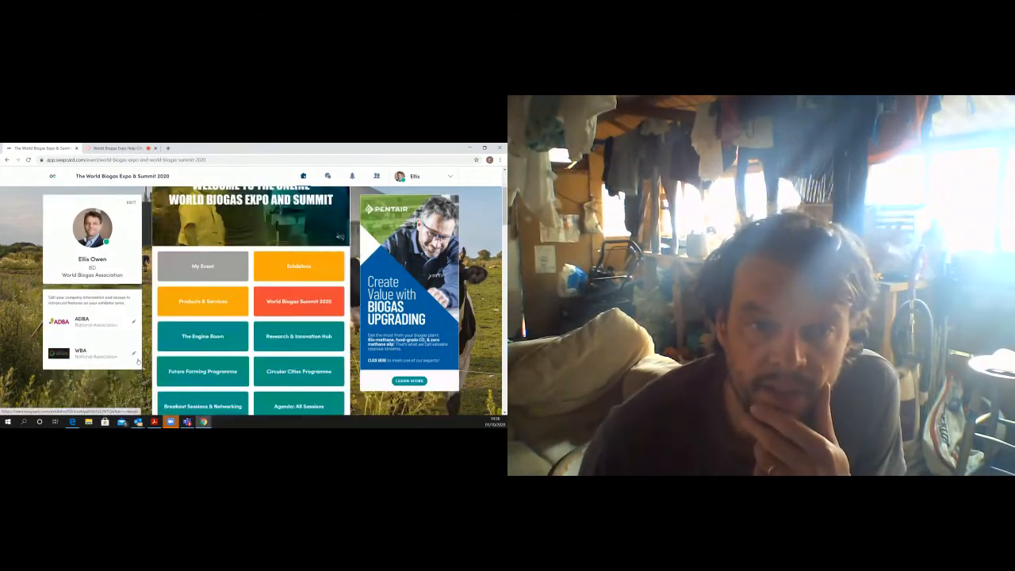
pyautogui.scroll(-3)
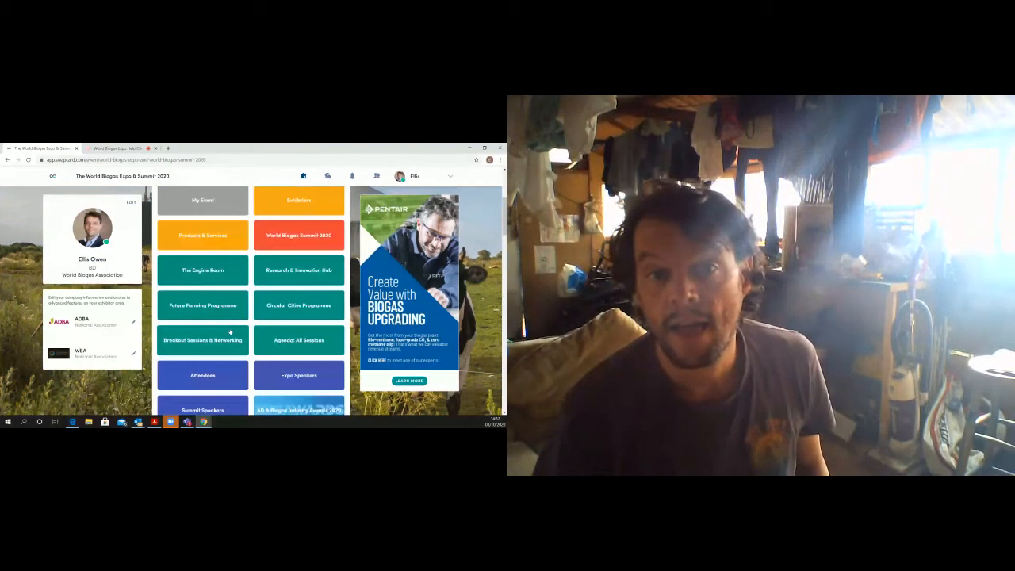
# Open the Attendees tile to see 'People you should meet' and existing connections
pyautogui.click(203, 374)
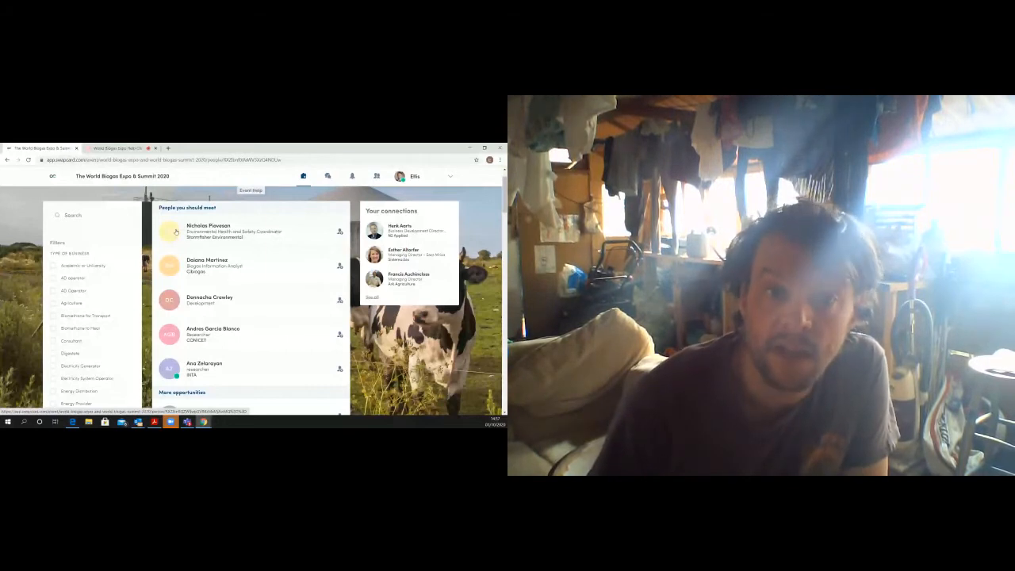
# View a suggested attendee's profile with their meeting slots and the Send connection request option
pyautogui.click(208, 262)
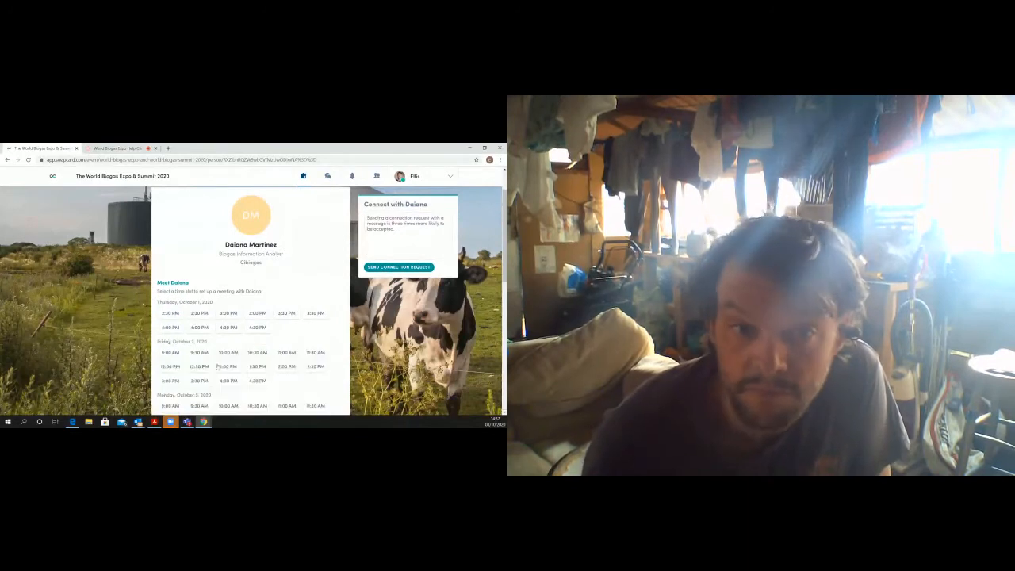
pyautogui.scroll(-3)
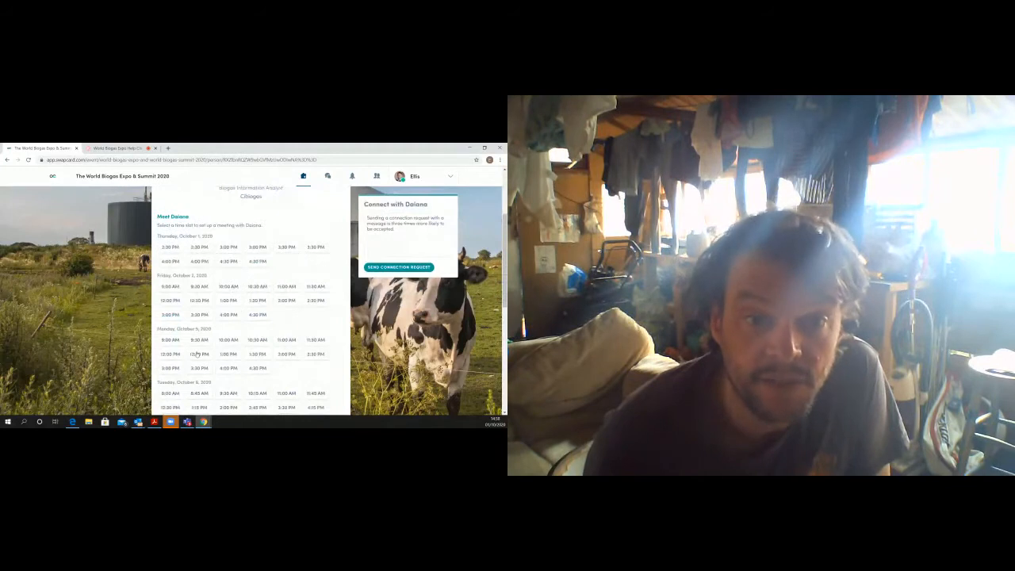
pyautogui.scroll(-3)
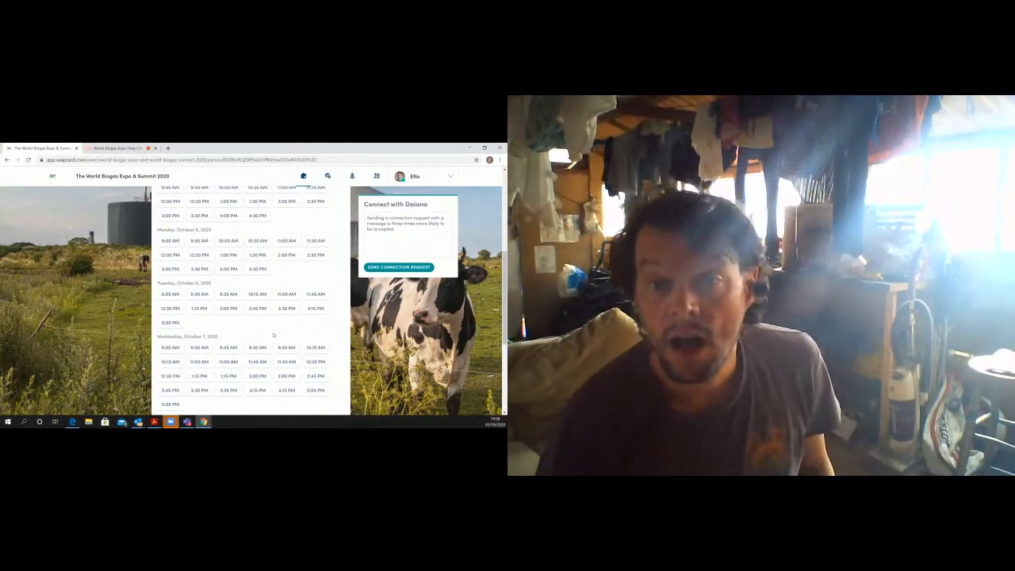
pyautogui.scroll(-3)
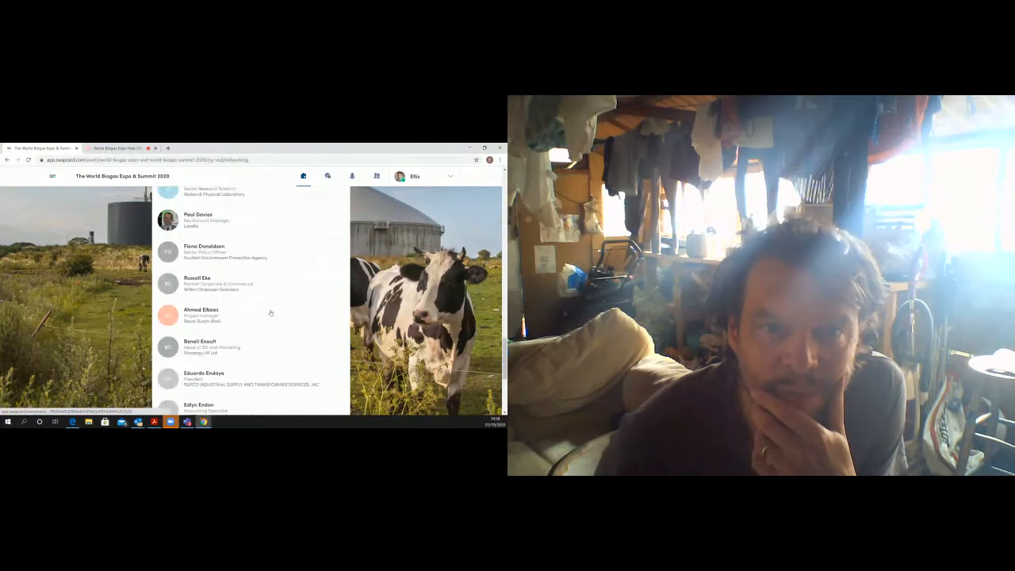
# Browse further down the attendee list of job titles and companies
pyautogui.scroll(-3)
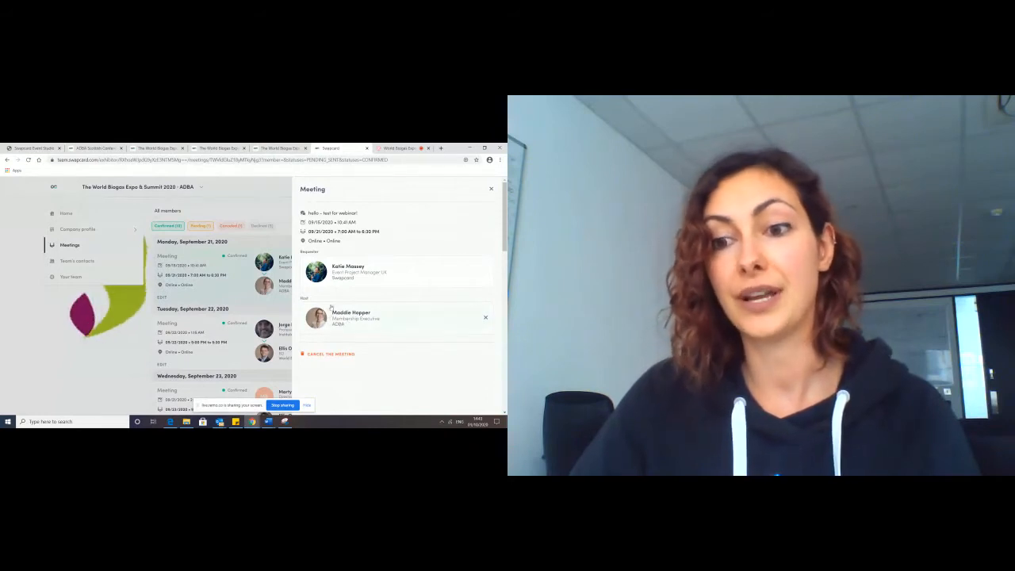
# Remove the meeting's second participant and search for team member 'cheryl' to add
pyautogui.click(486, 317)
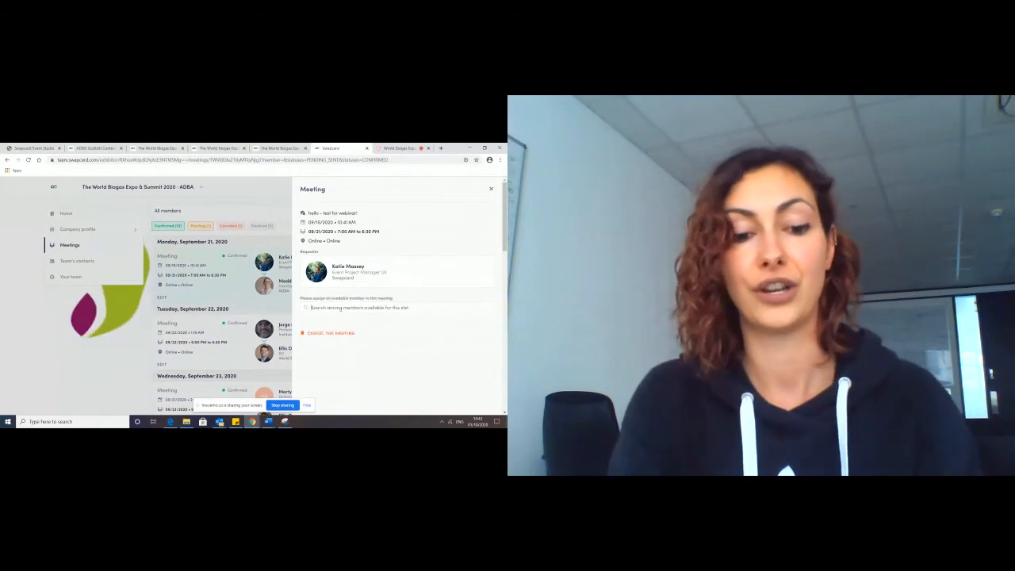
pyautogui.write('cheryl')
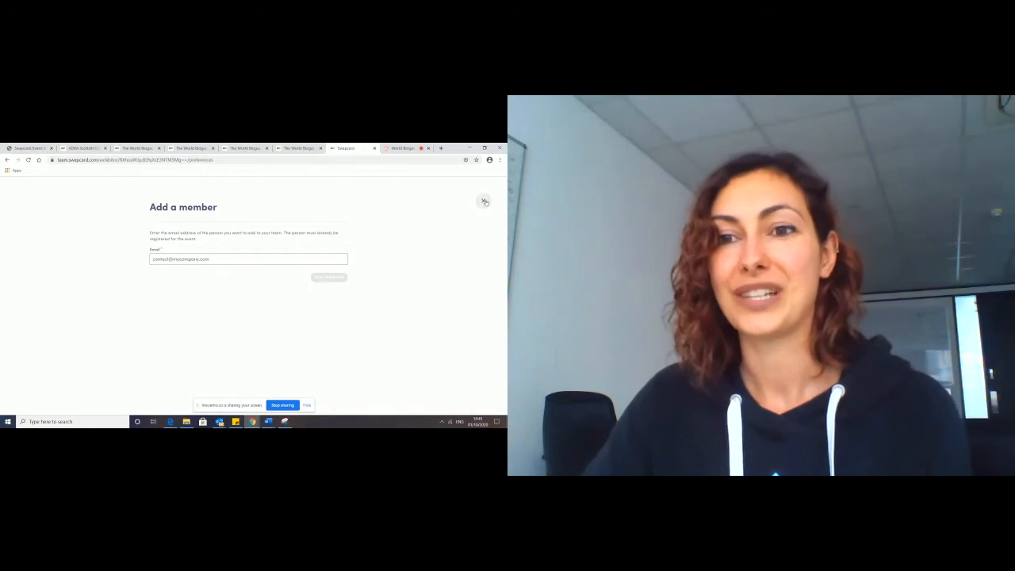
# Close the Add a member form to return to the Your team page
pyautogui.click(485, 201)
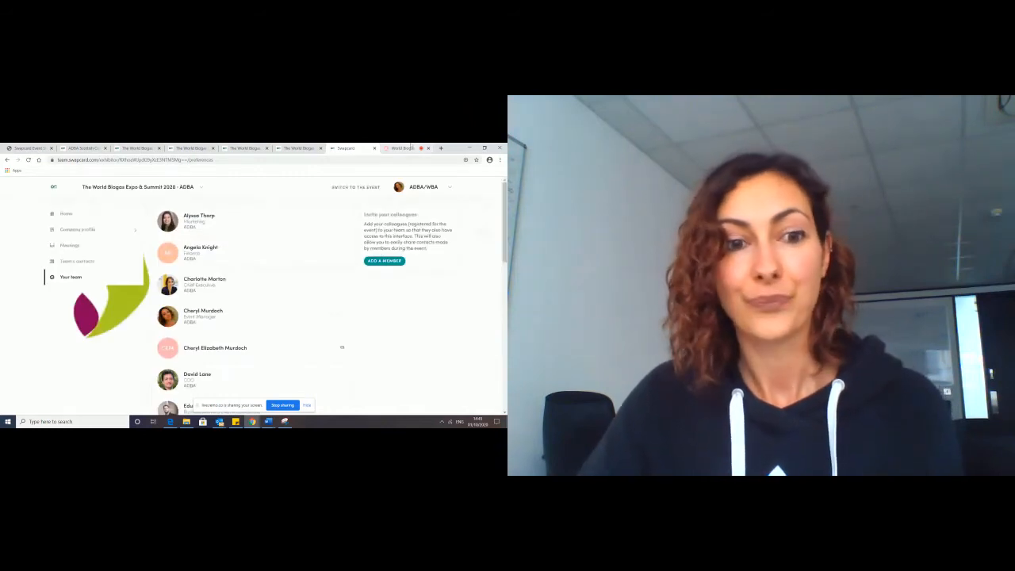